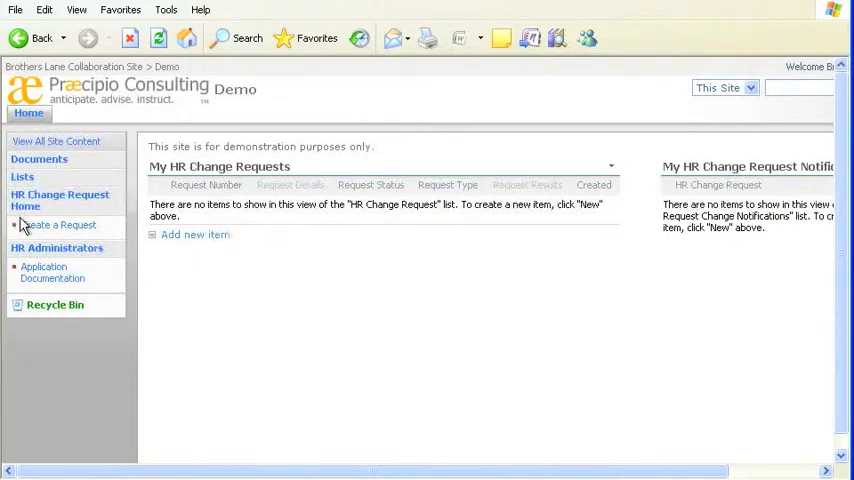
pyautogui.moveTo(108, 170)
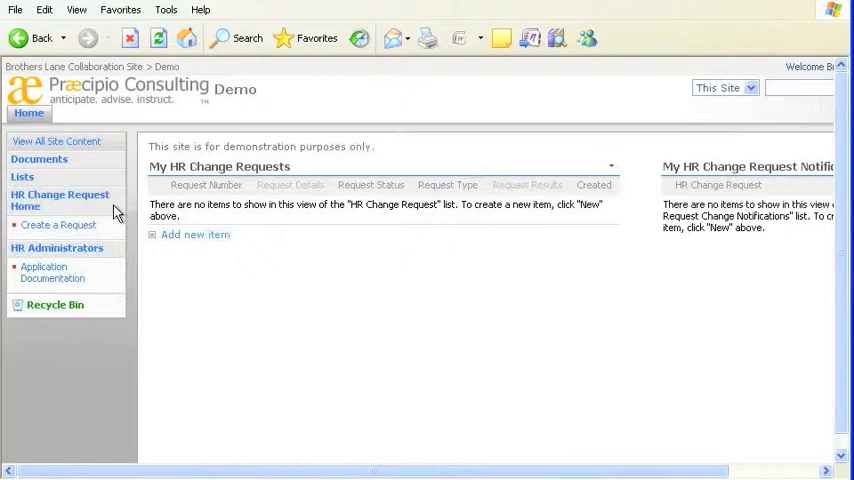
pyautogui.moveTo(80, 132)
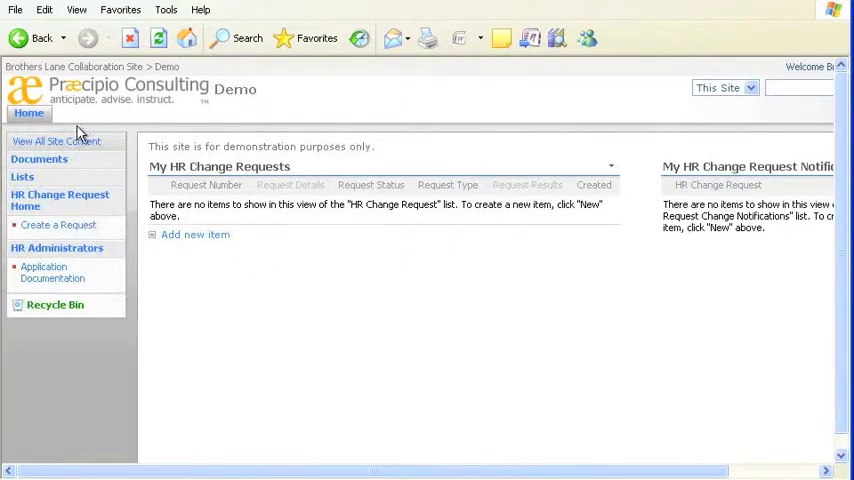
pyautogui.moveTo(336, 126)
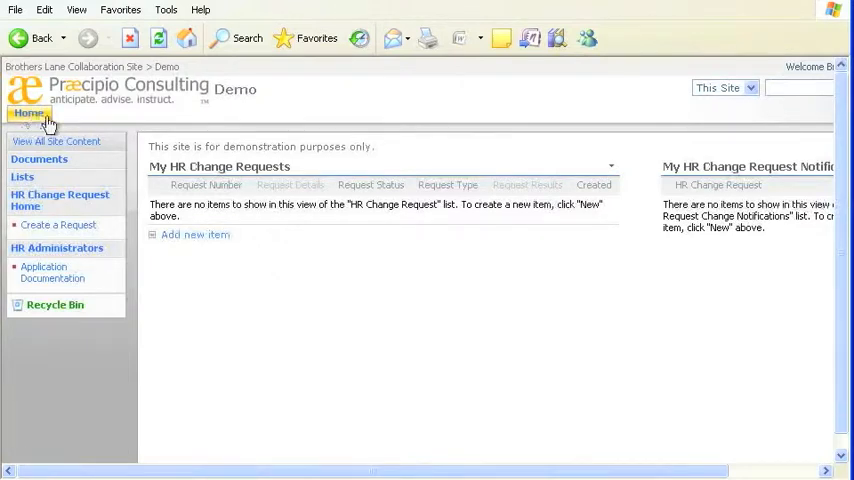
pyautogui.moveTo(104, 118)
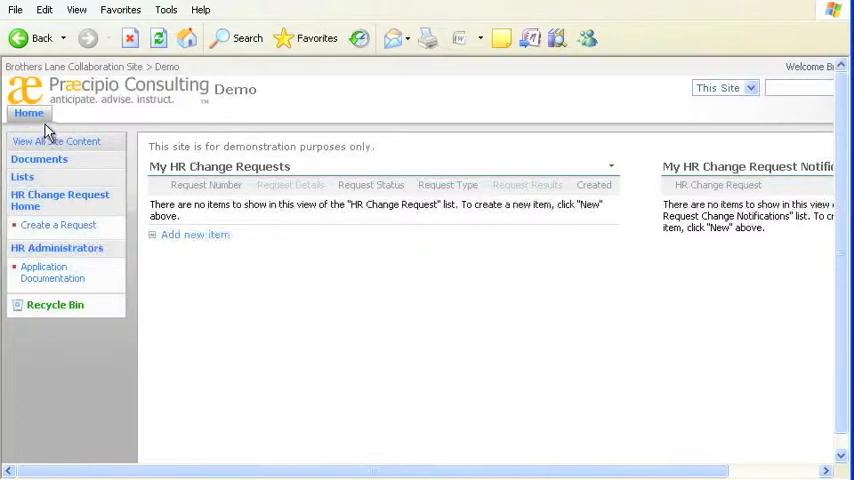
pyautogui.moveTo(140, 122)
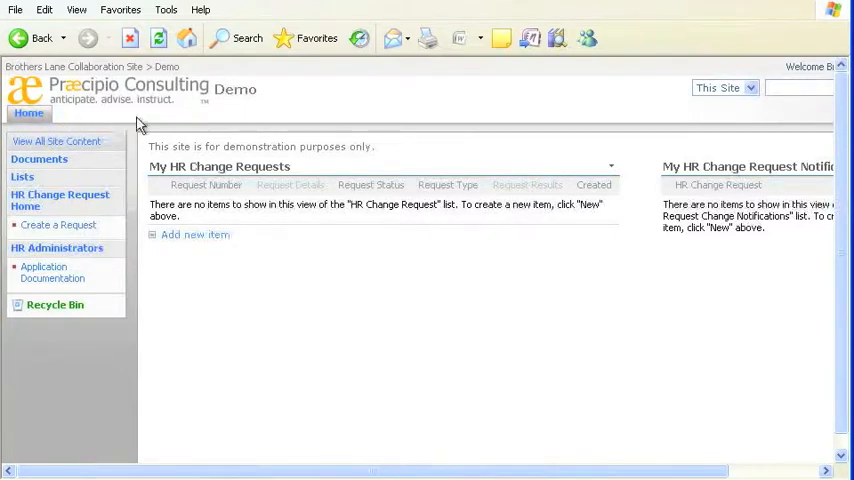
pyautogui.moveTo(190, 120)
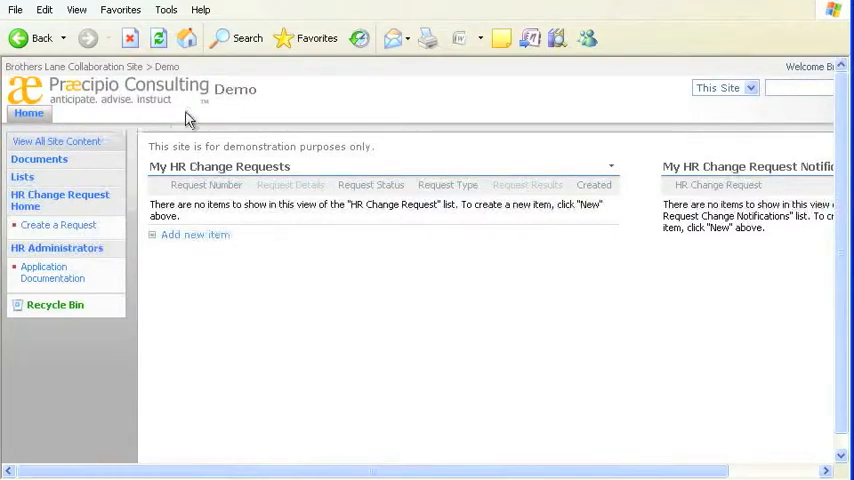
pyautogui.moveTo(100, 122)
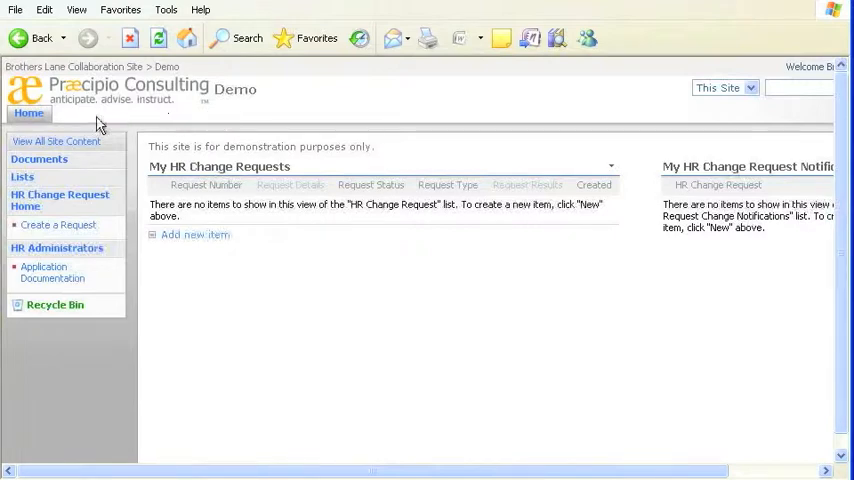
pyautogui.moveTo(58, 224)
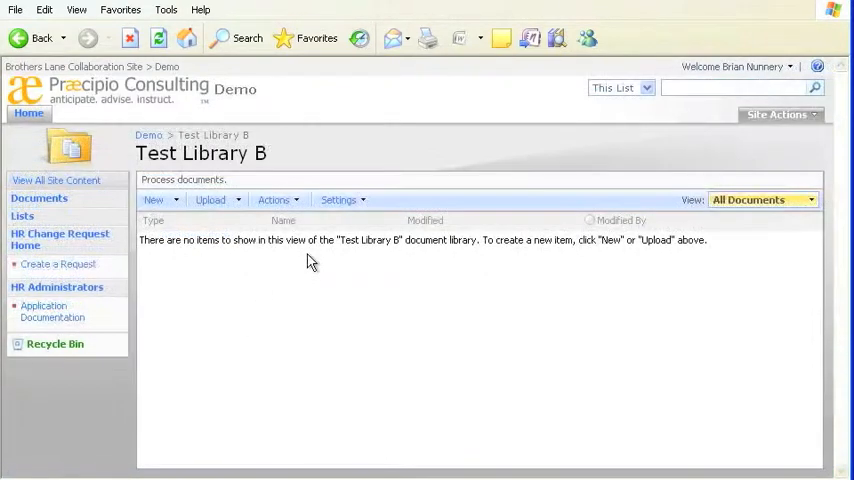
# Reach the Document Library Settings page for Test Library B from its Settings menu
pyautogui.click(340, 200)
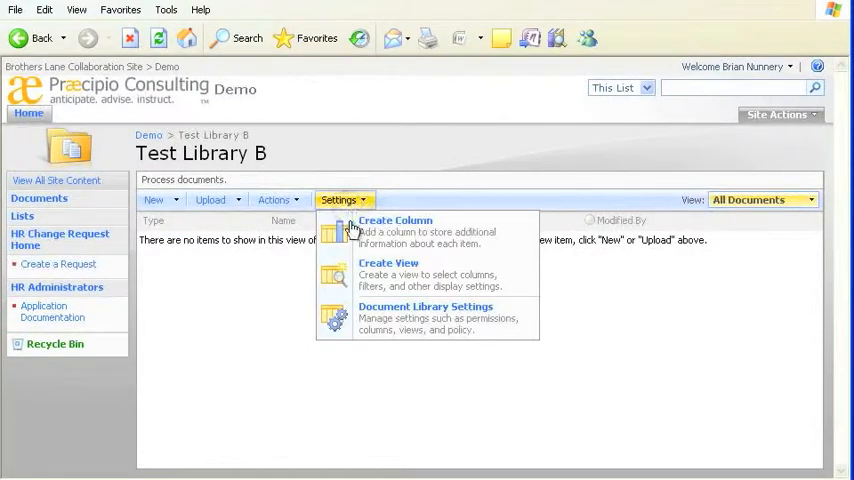
pyautogui.click(568, 220)
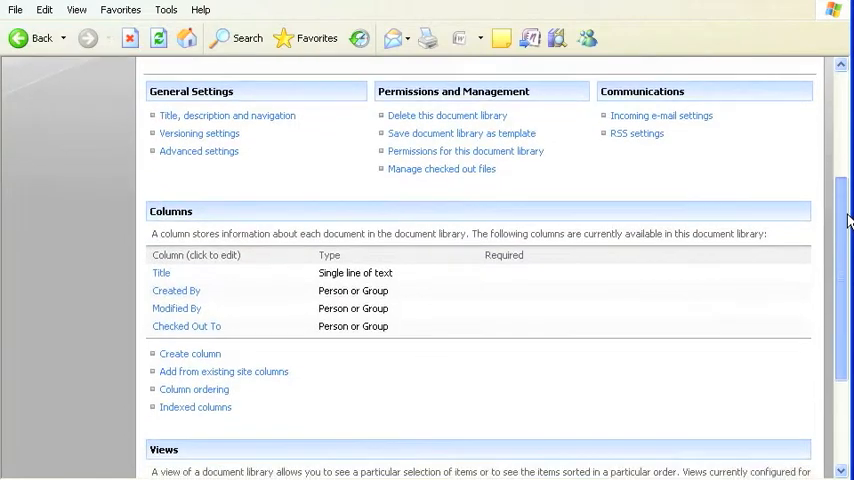
pyautogui.scroll(3)
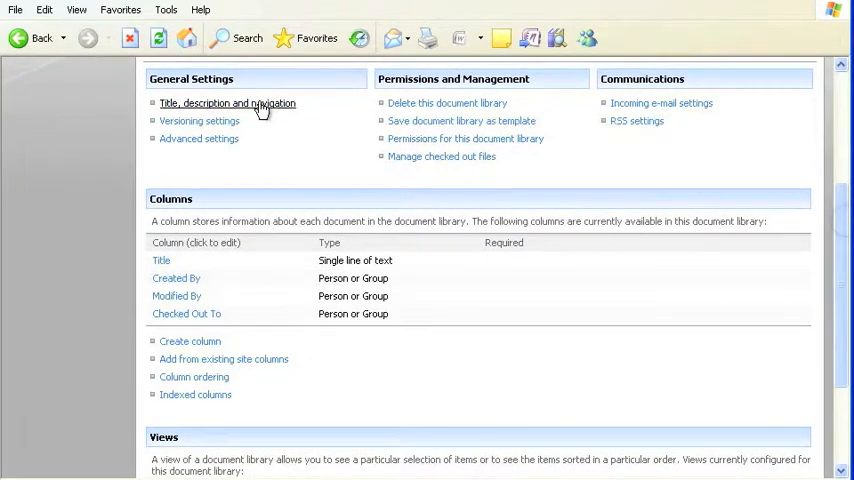
# Under 'Title, description and navigation', set 'Display on the Quick Launch?' to Yes and save
pyautogui.click(226, 104)
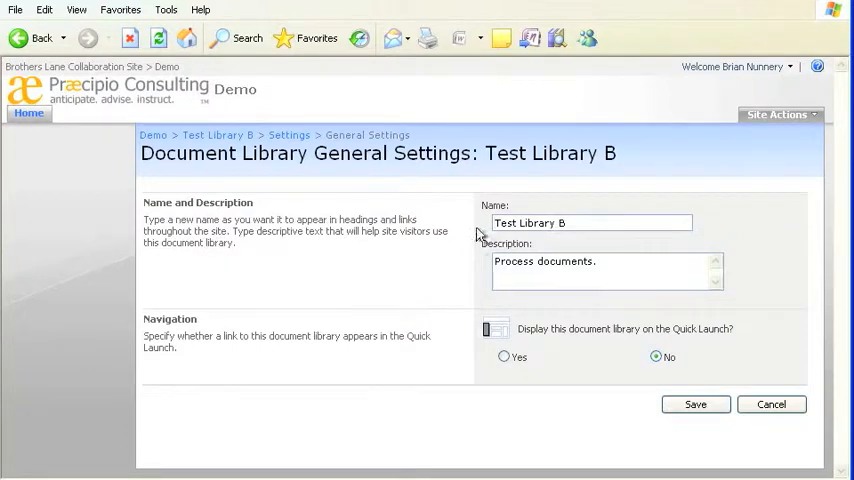
pyautogui.moveTo(562, 376)
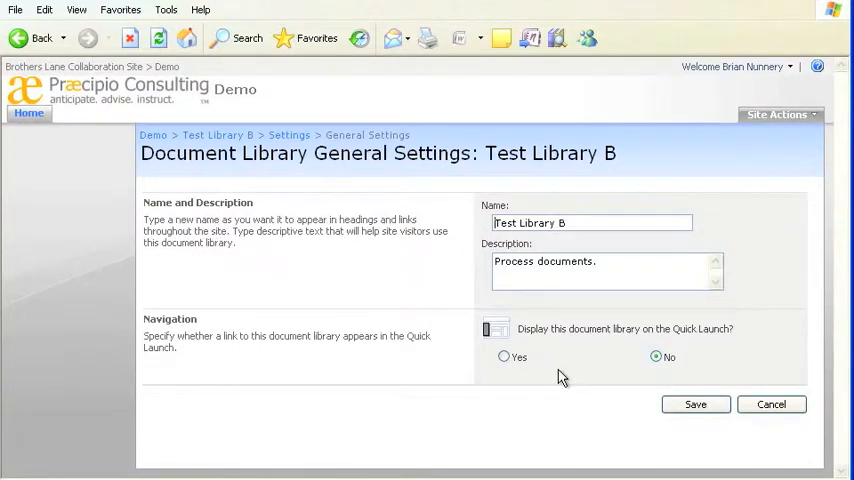
pyautogui.click(504, 356)
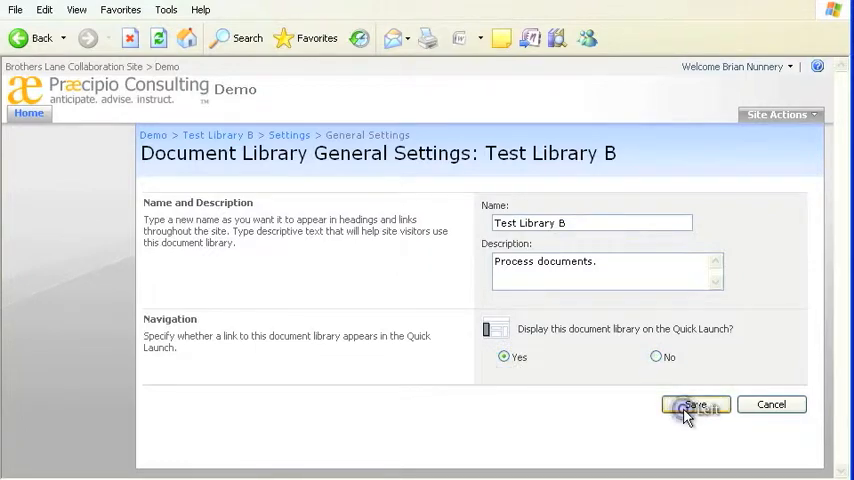
pyautogui.click(694, 404)
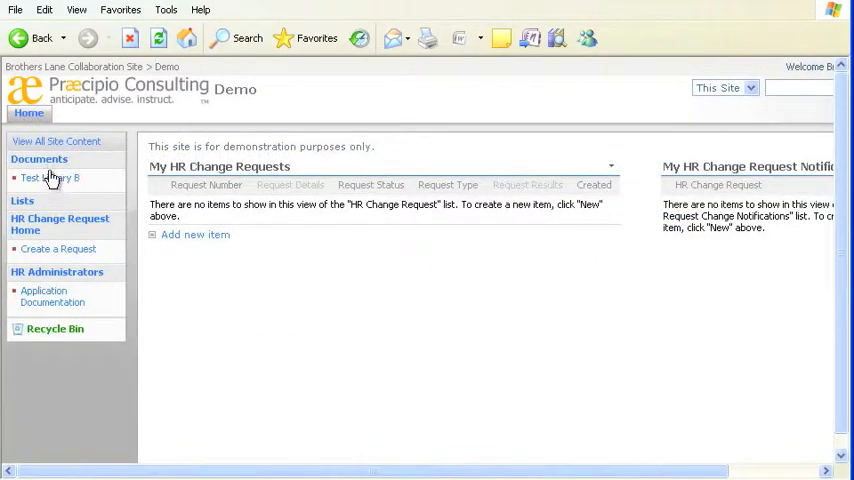